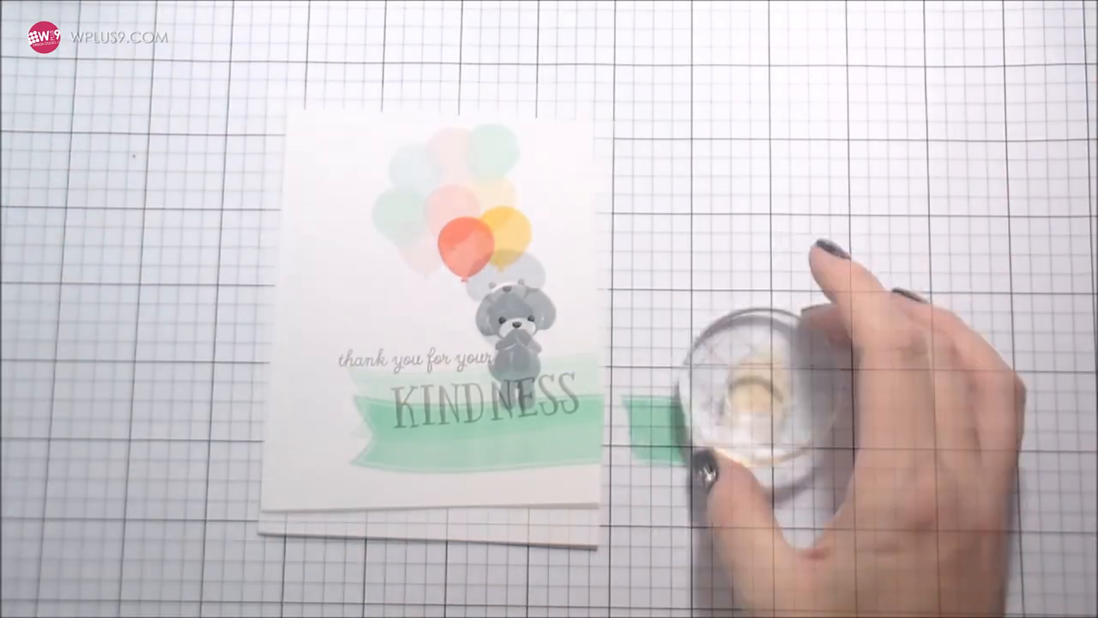
pyautogui.moveTo(772, 386)
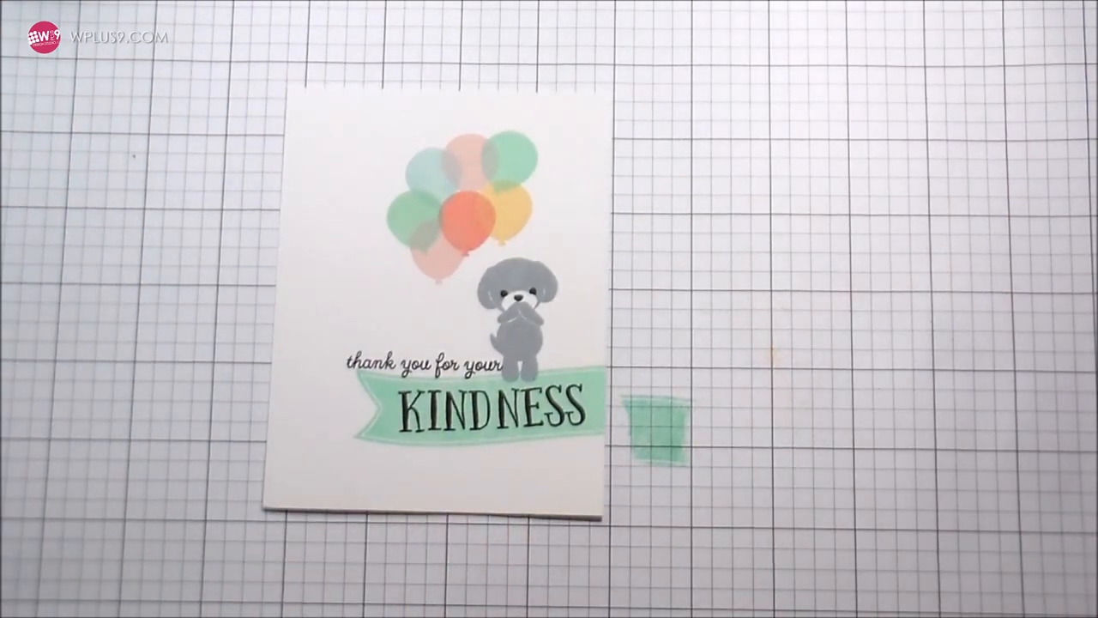